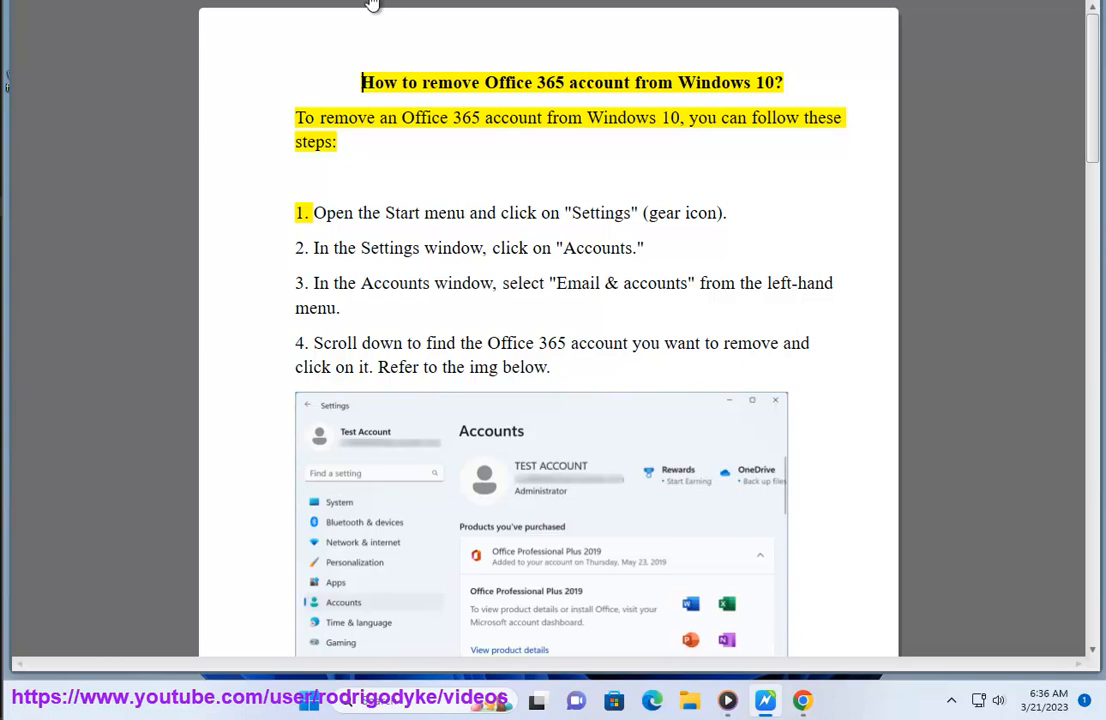
Step: Launch Windows Settings from the taskbar
double_click(714, 82)
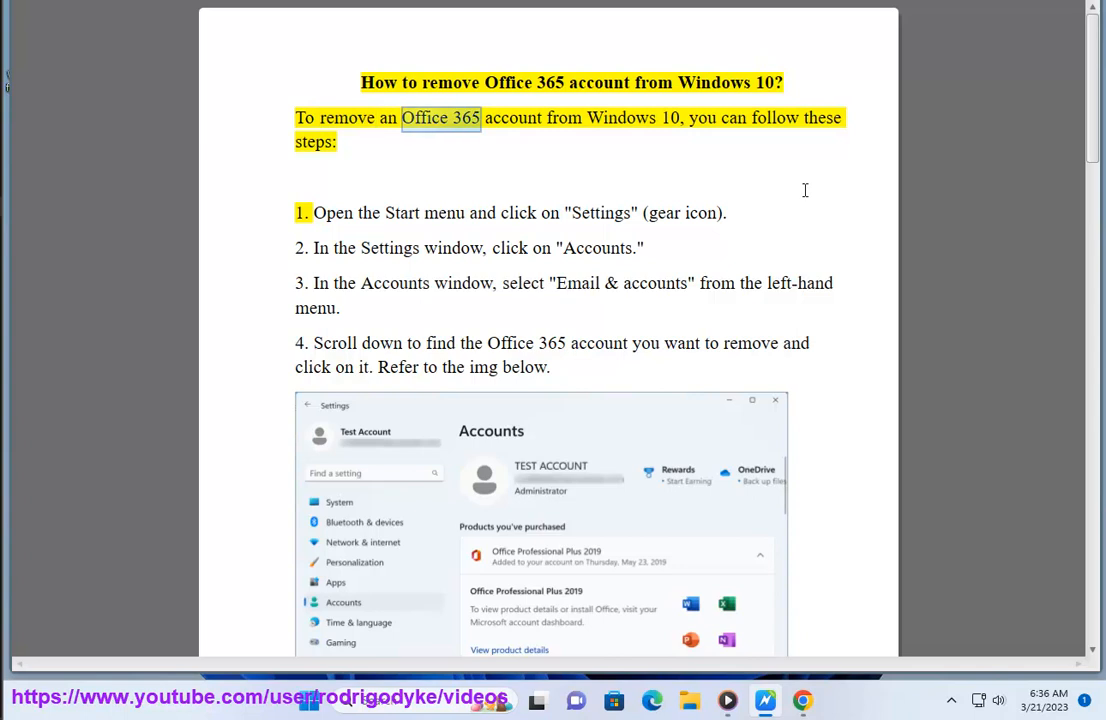
double_click(732, 118)
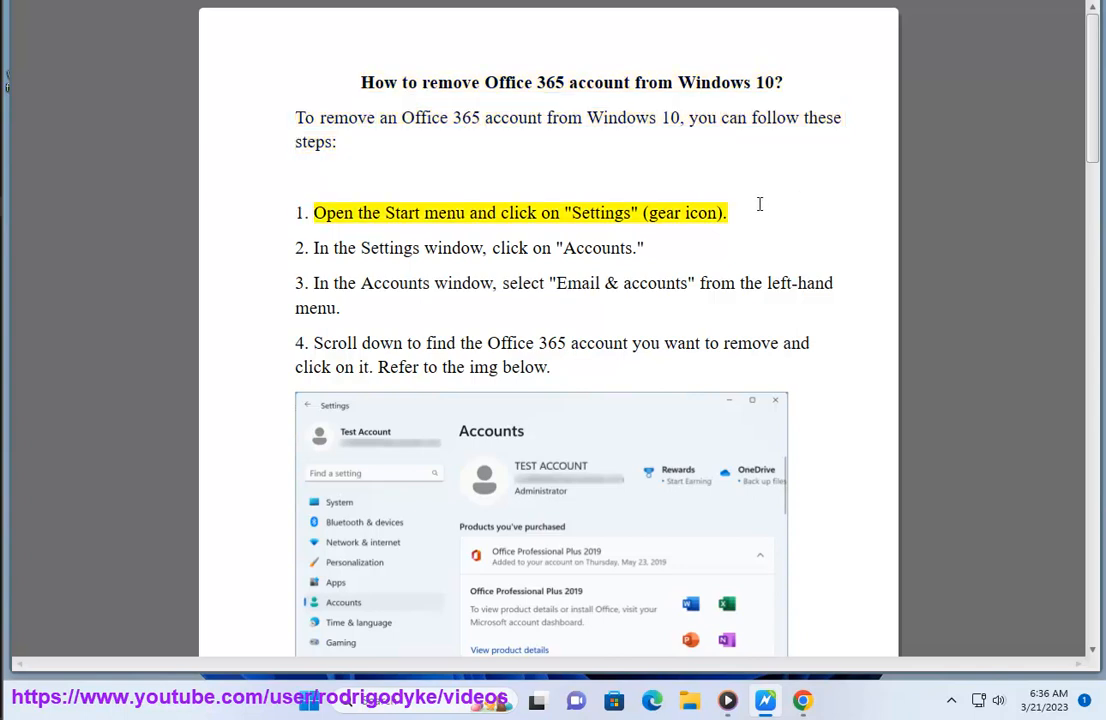
double_click(662, 212)
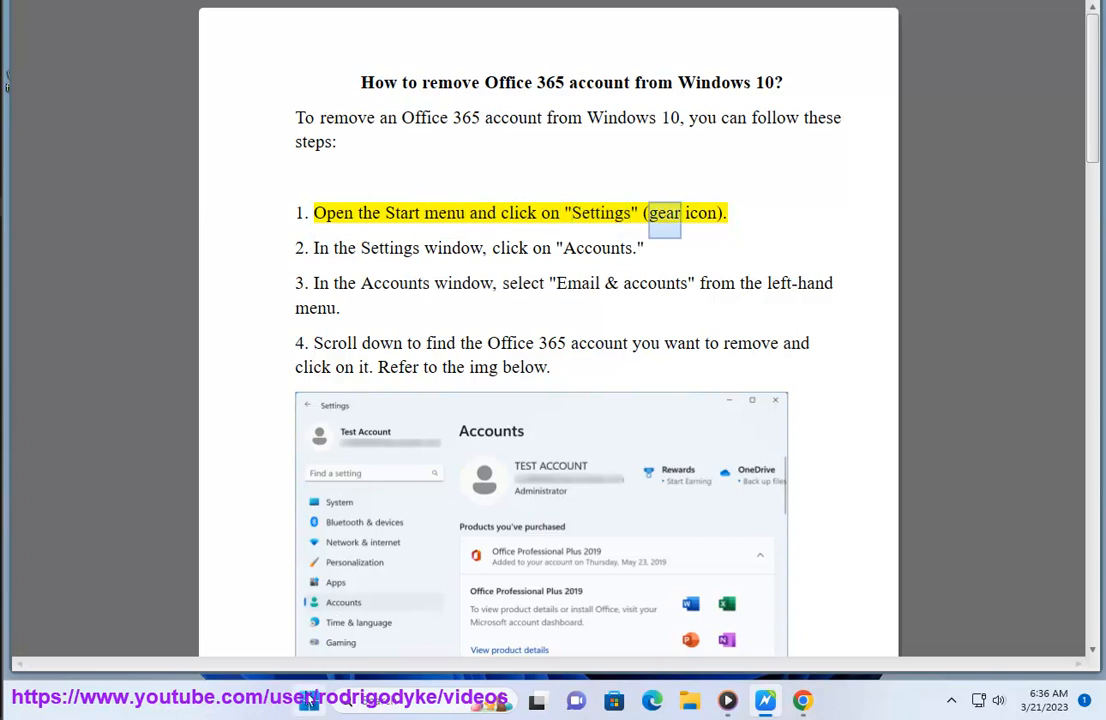
click(822, 700)
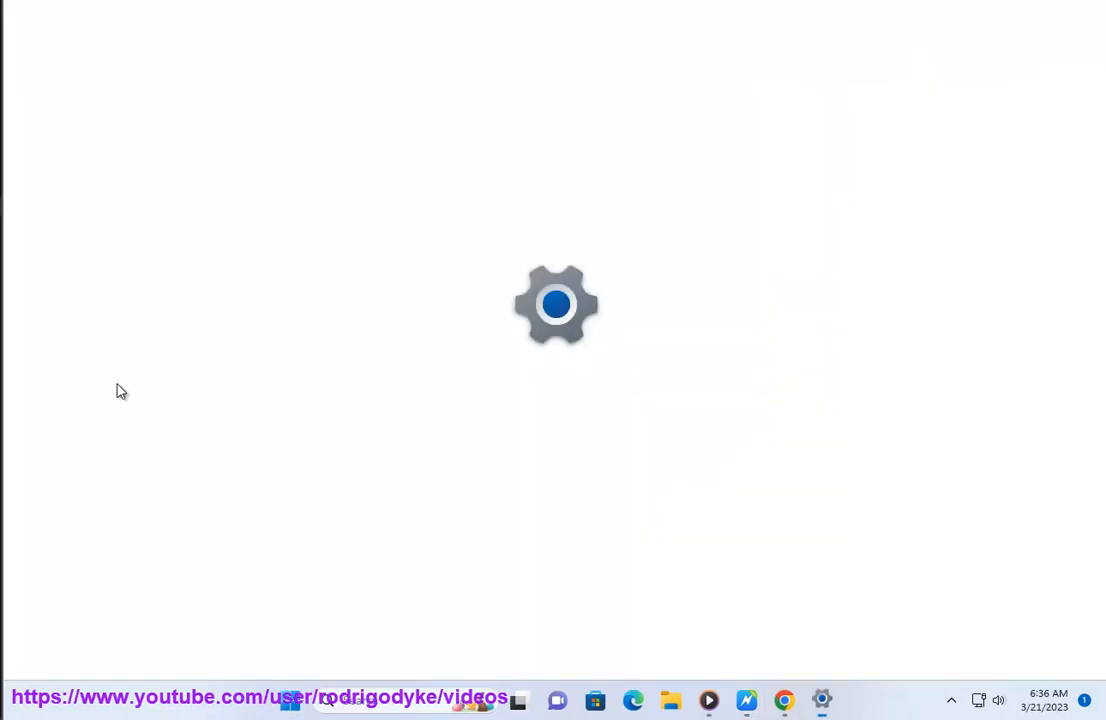
click(822, 700)
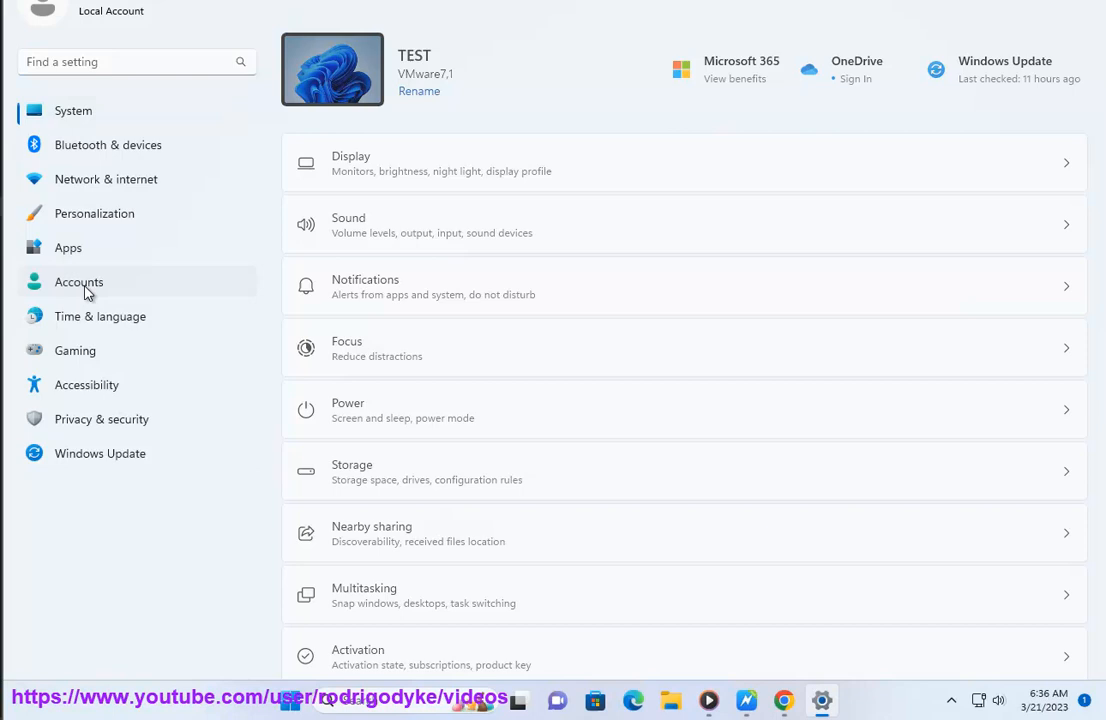
Step: Go to the Accounts page and review its list of account settings
click(78, 280)
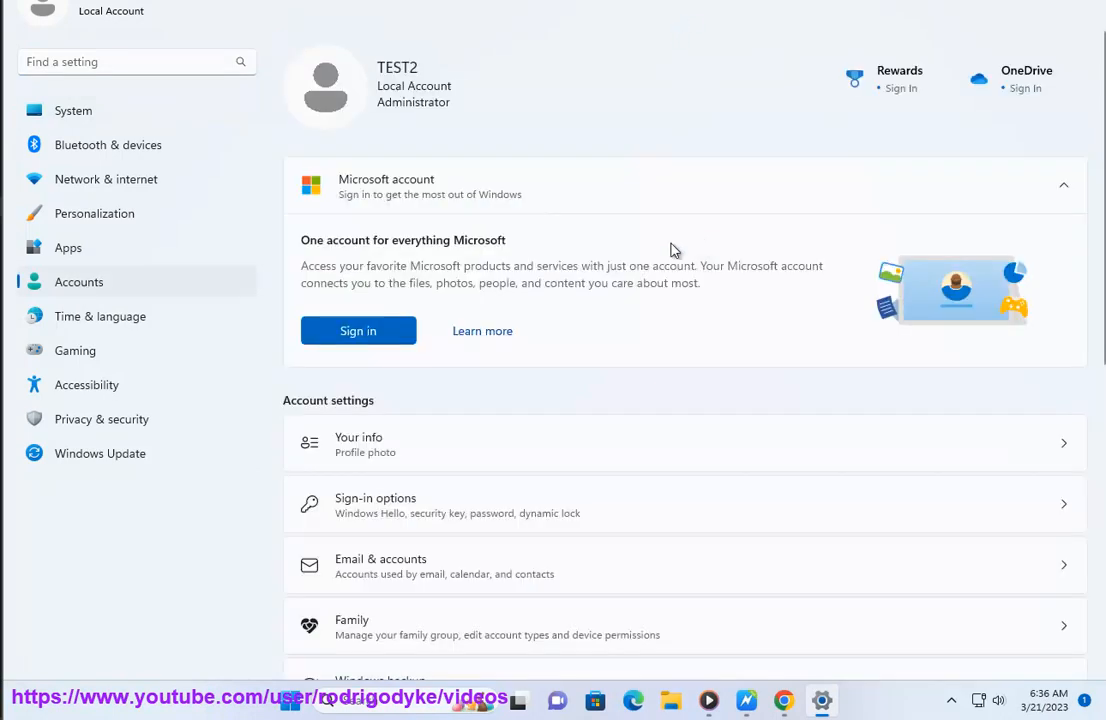
scroll(down, 3)
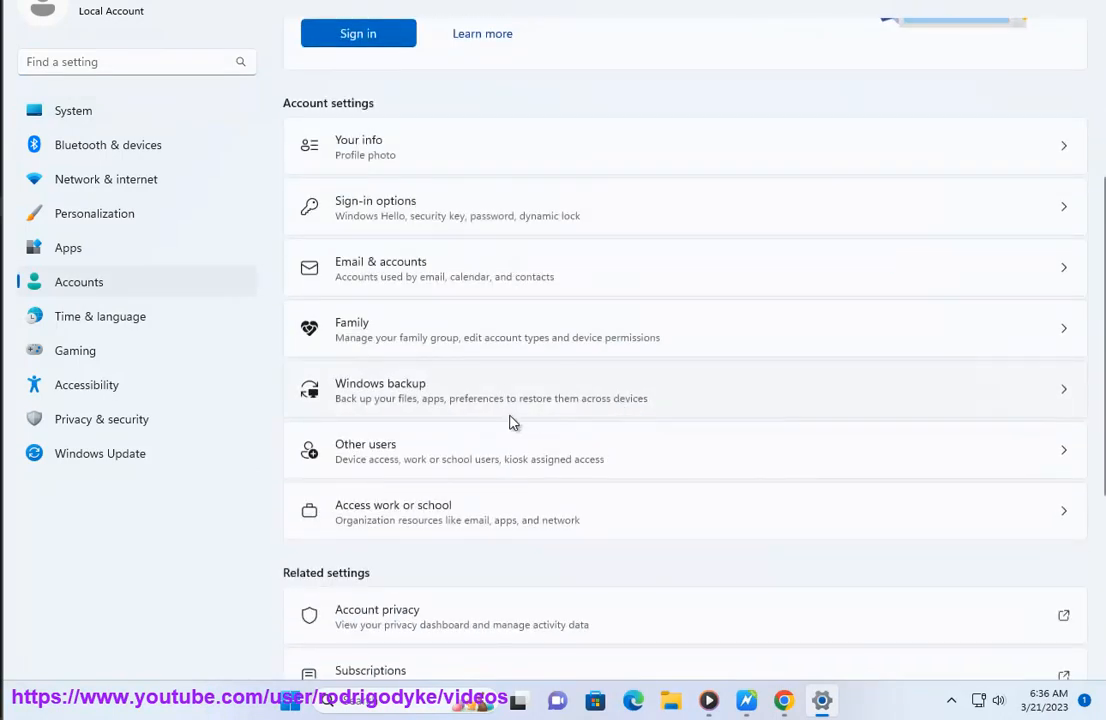
mouse_move(696, 536)
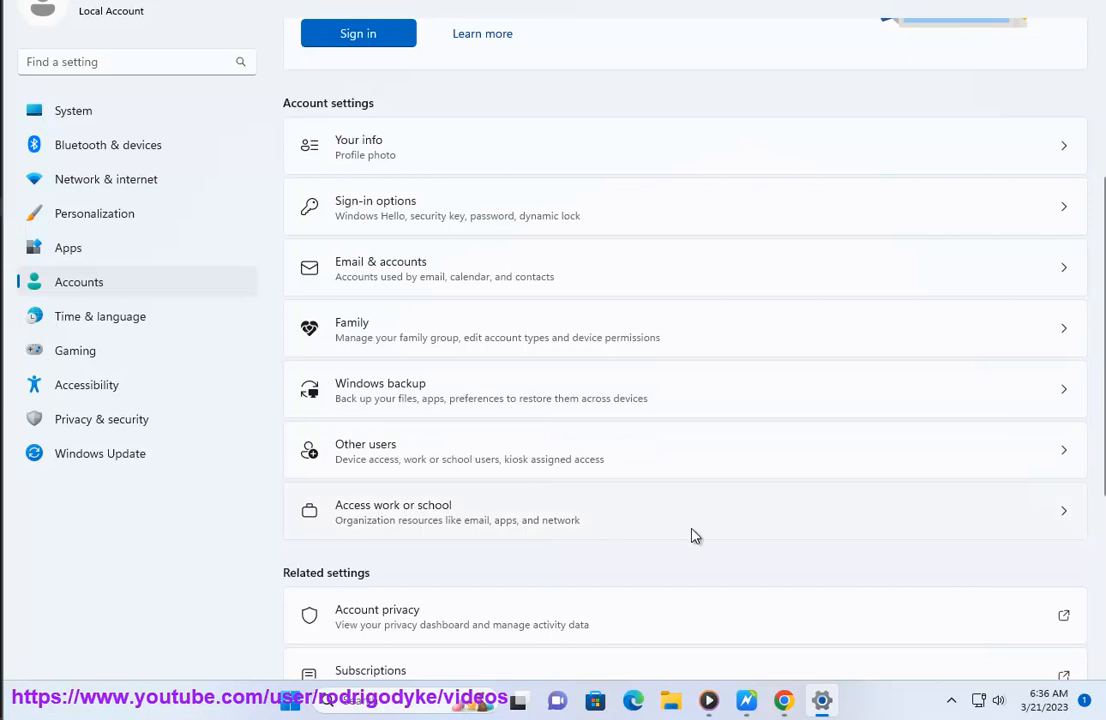
scroll(up, 3)
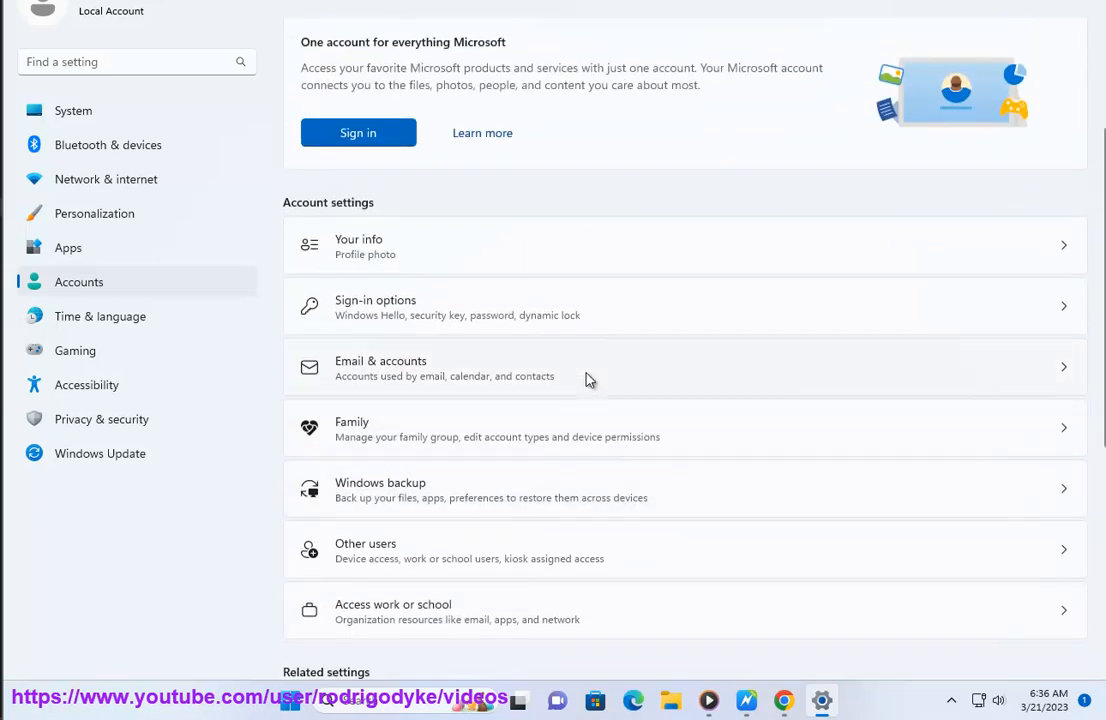
click(684, 368)
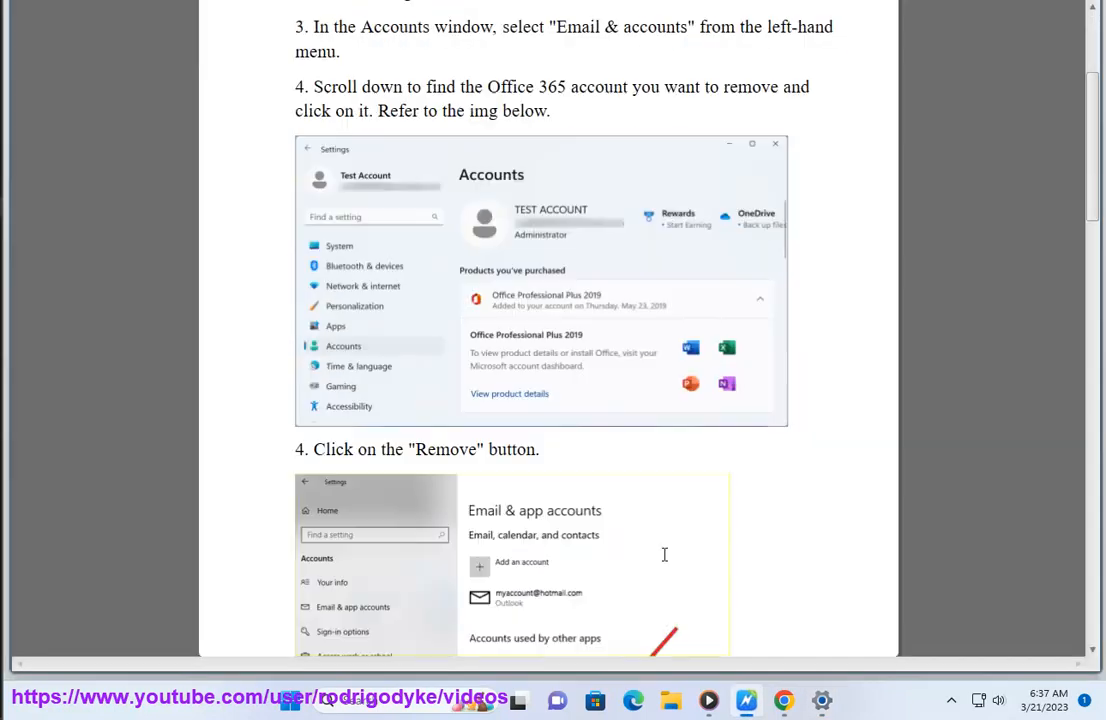
Step: Scroll the guide past the removal steps to 'How to (re)add an office 365 account in windows 10?'
scroll(down, 3)
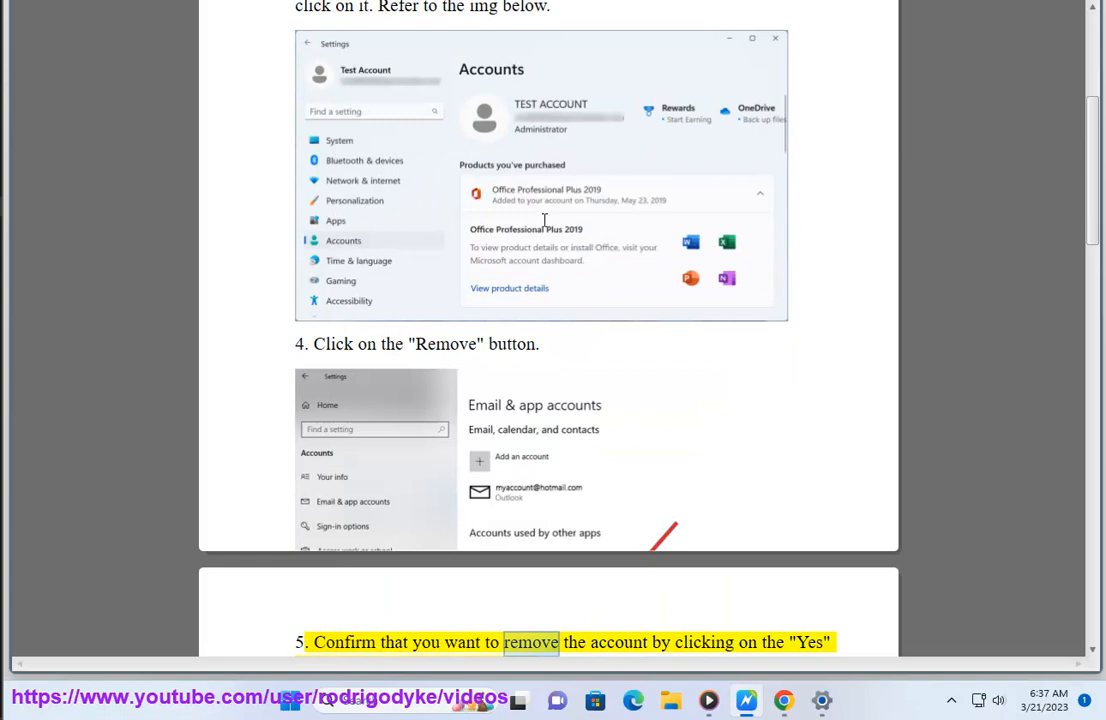
scroll(down, 3)
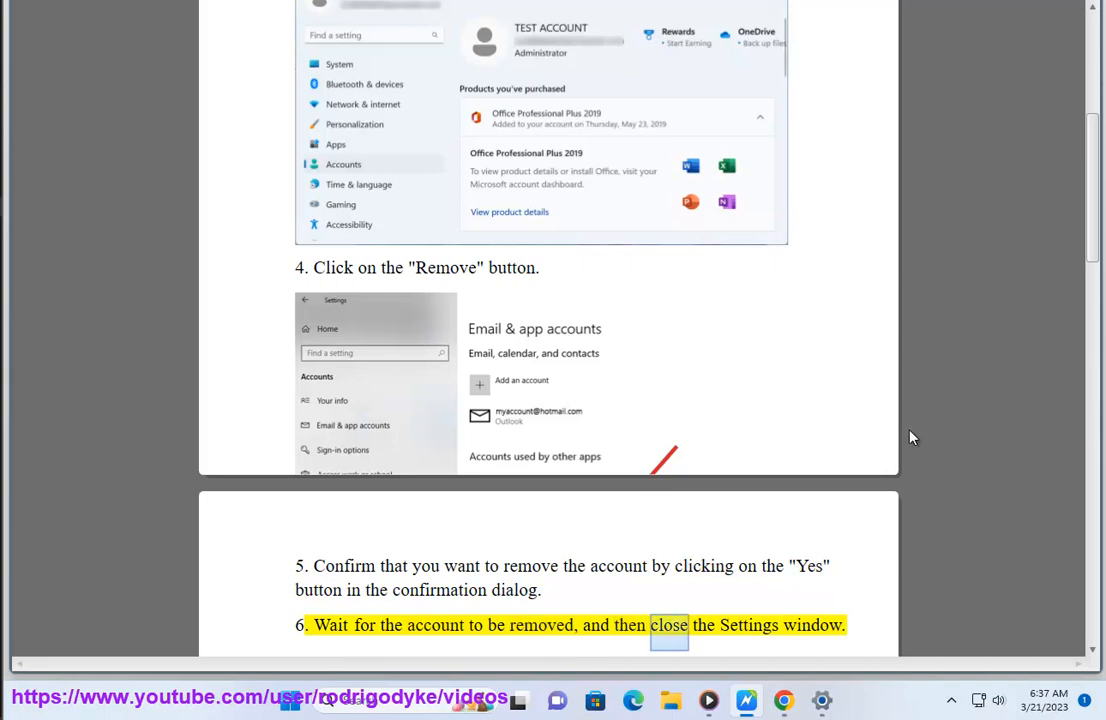
scroll(down, 3)
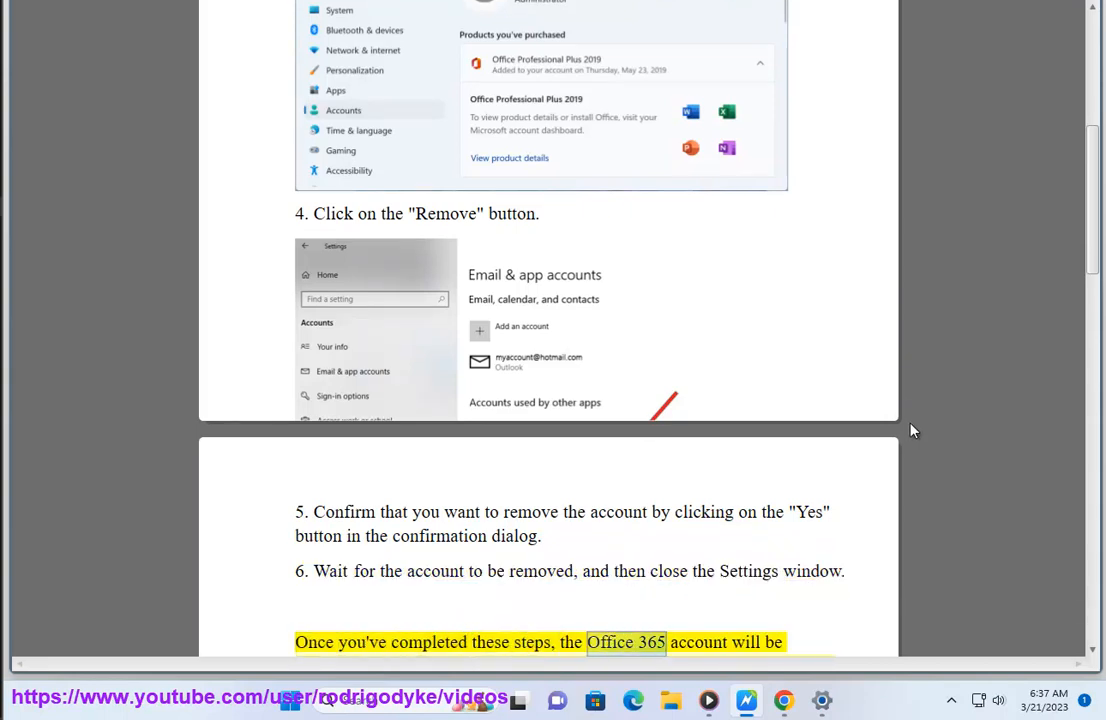
scroll(down, 3)
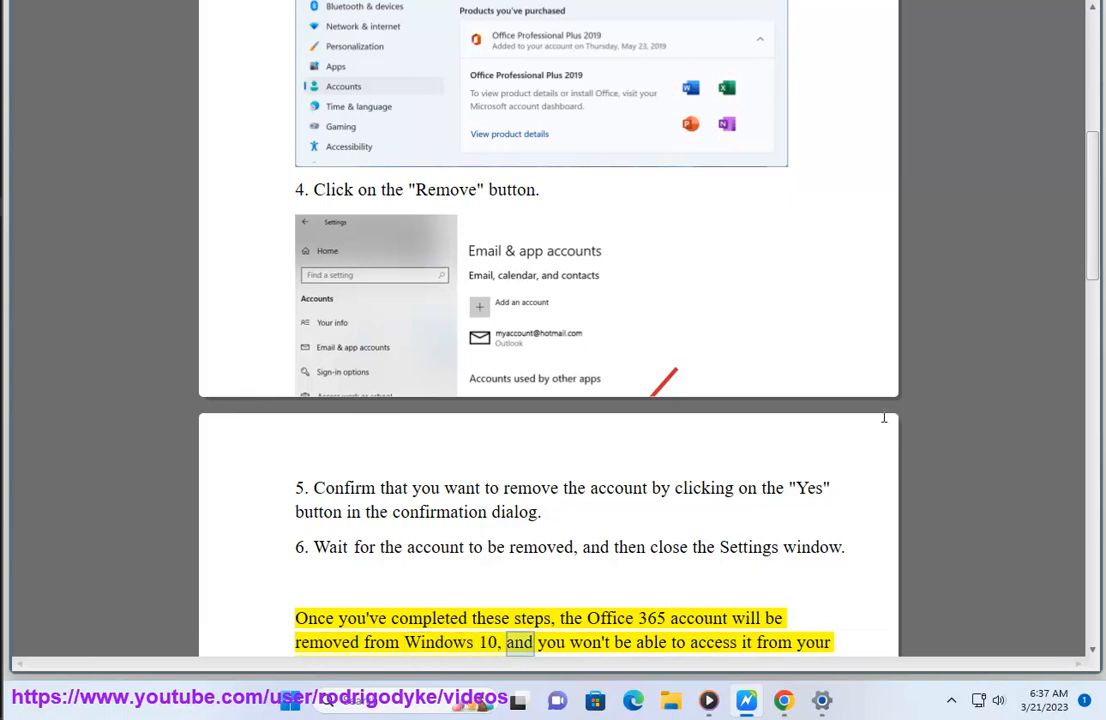
scroll(down, 3)
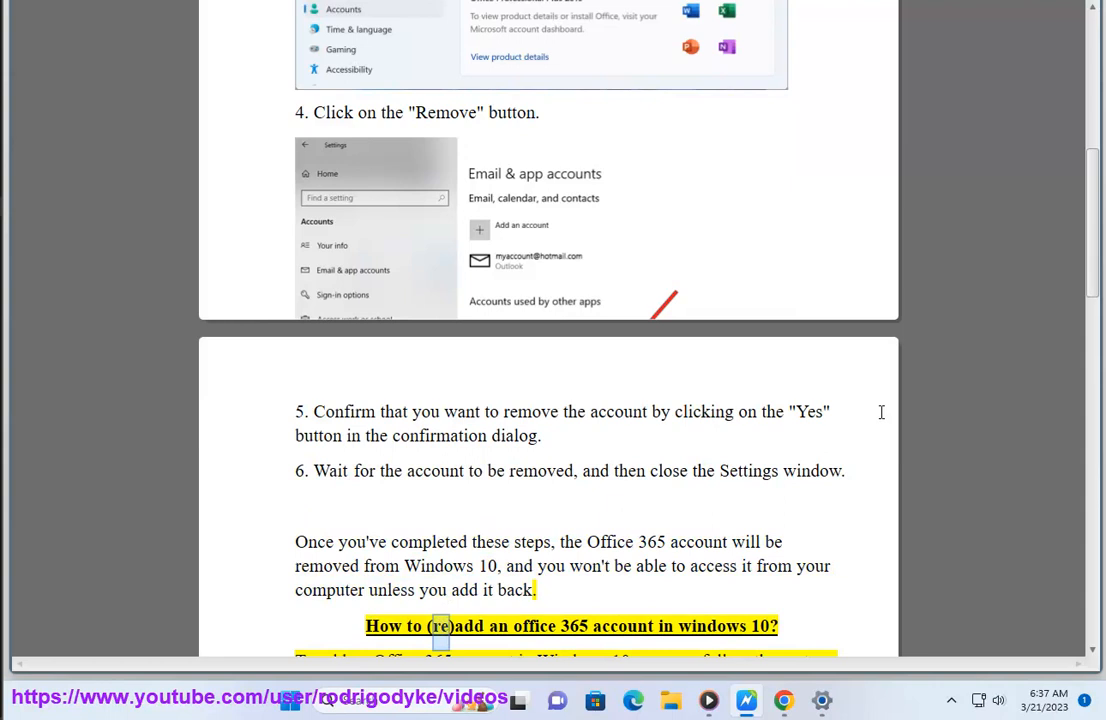
scroll(down, 3)
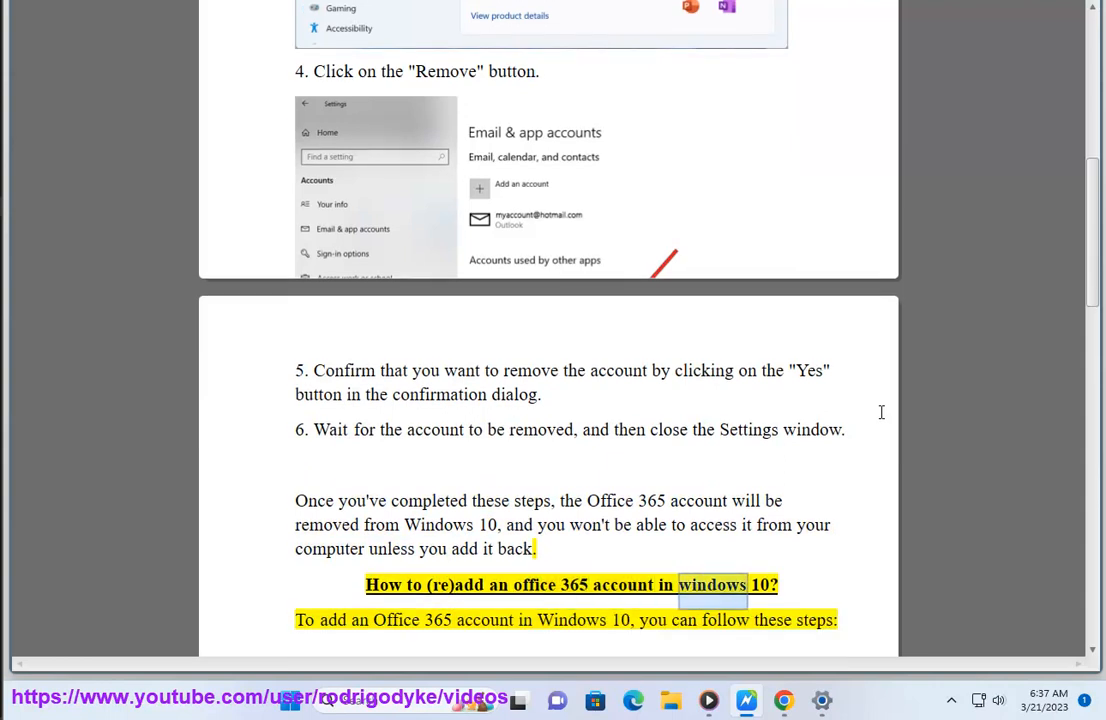
double_click(412, 620)
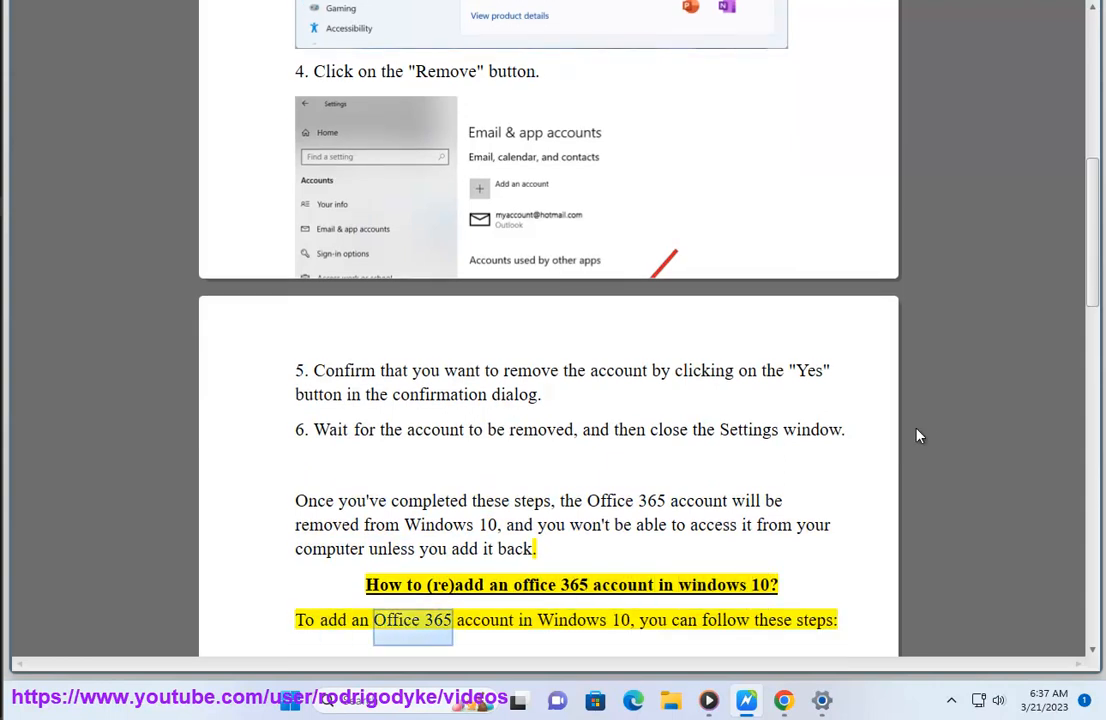
double_click(724, 620)
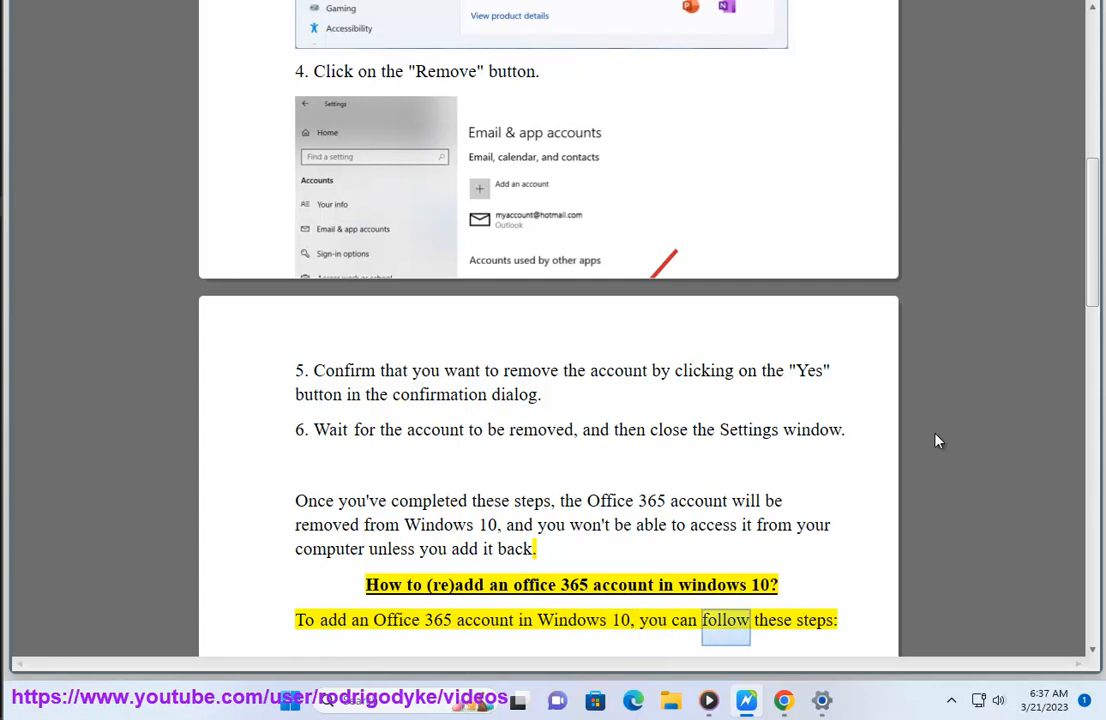
scroll(down, 3)
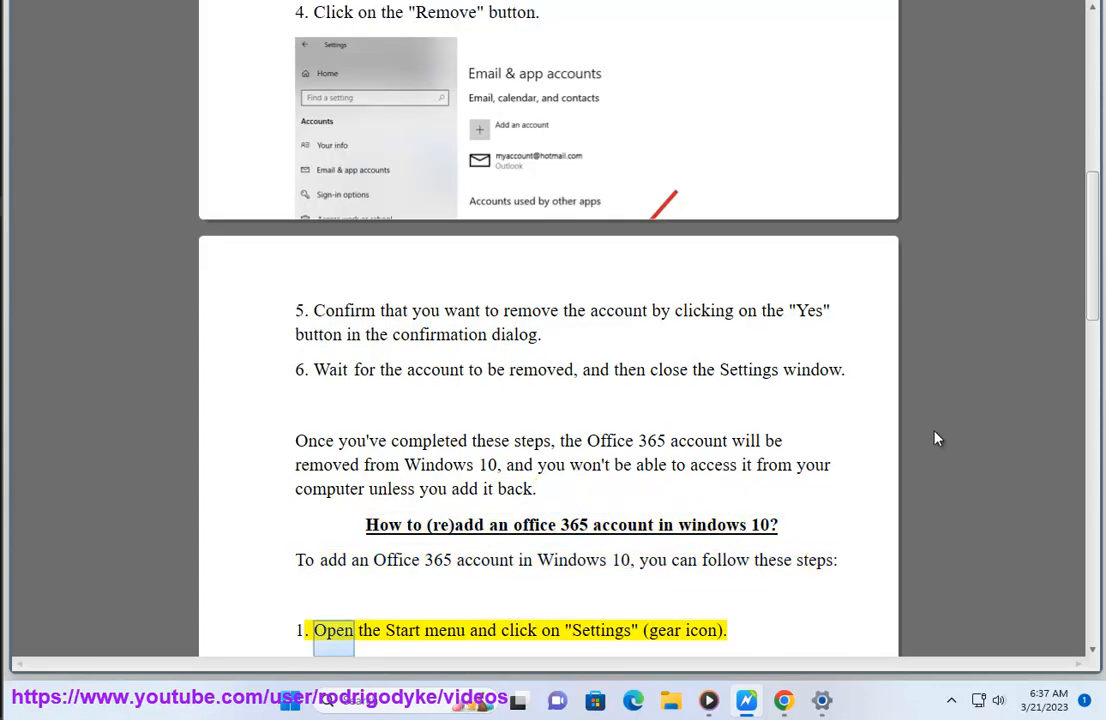
scroll(down, 3)
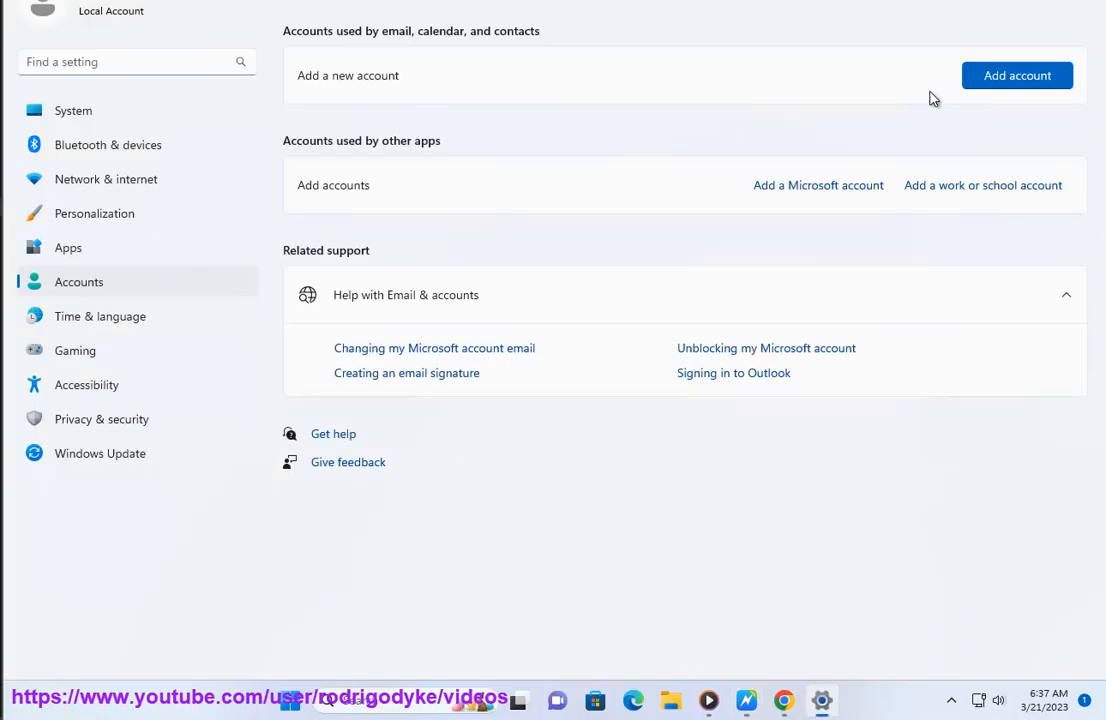
click(1016, 76)
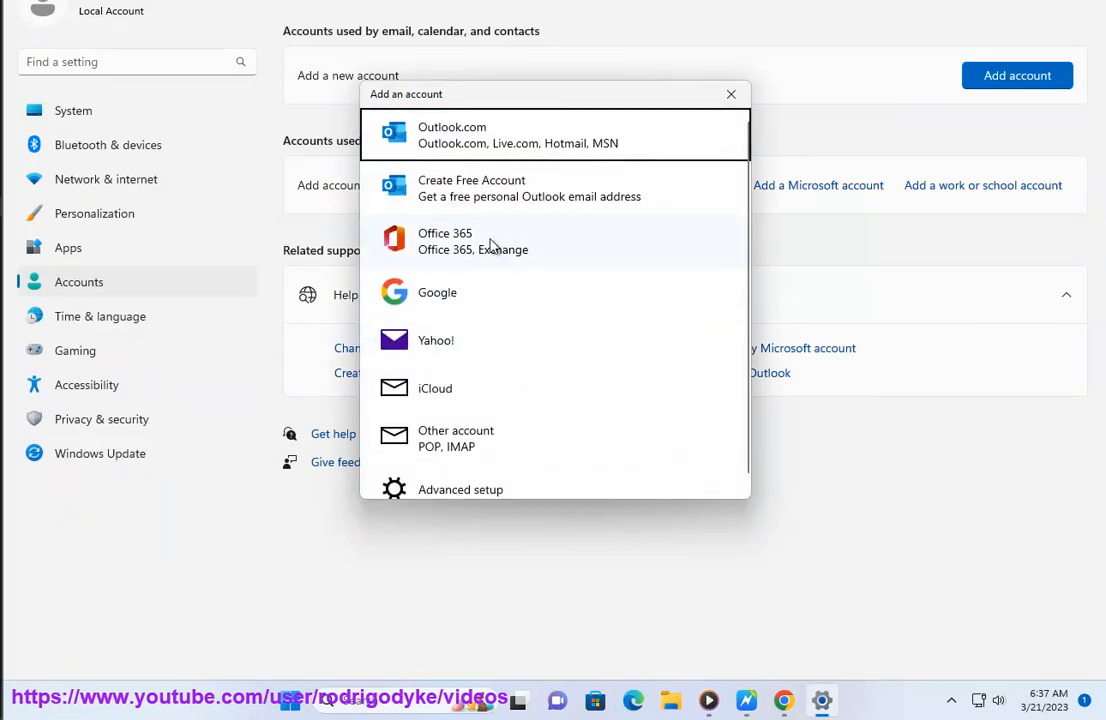
click(444, 240)
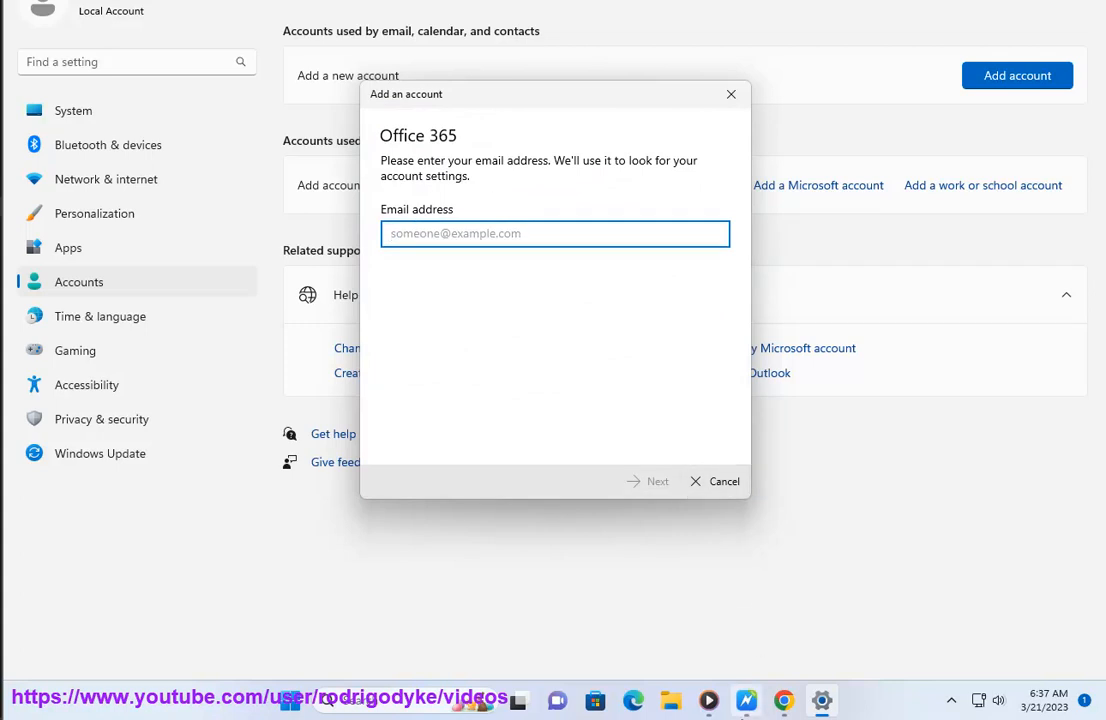
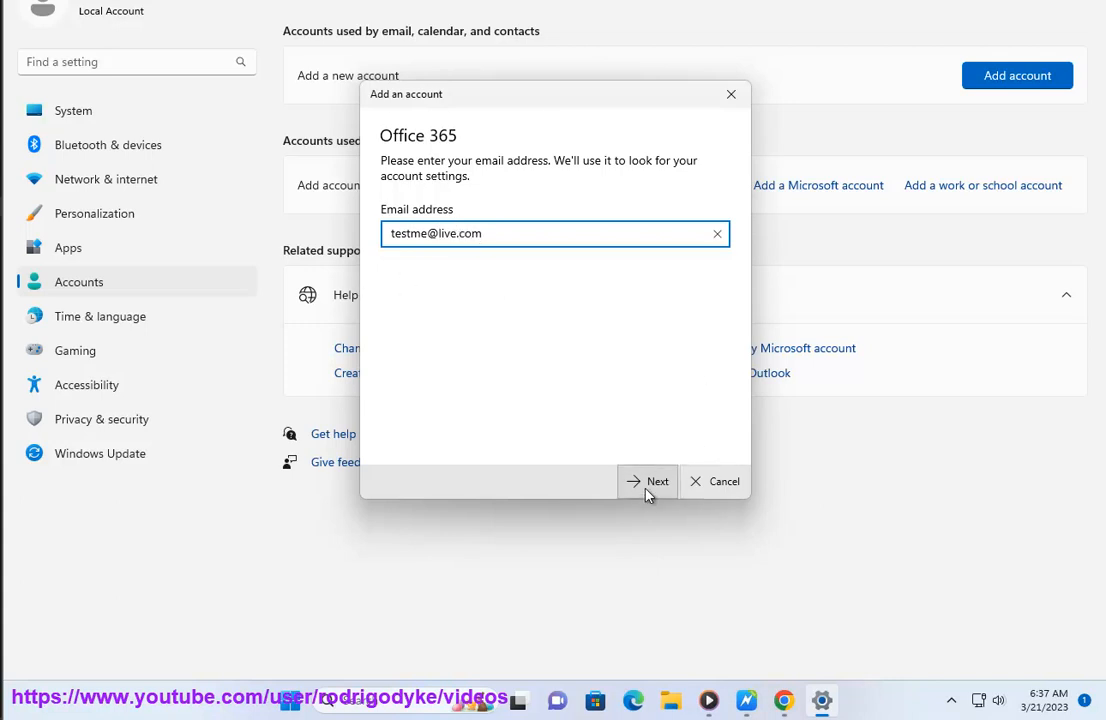
click(656, 480)
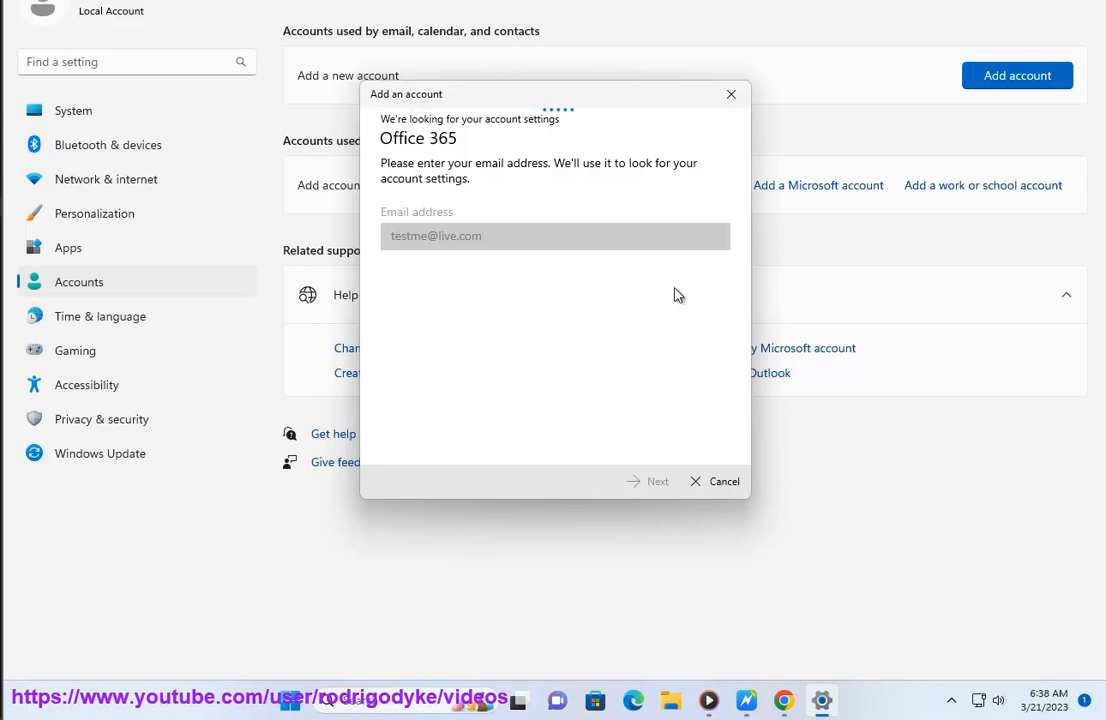